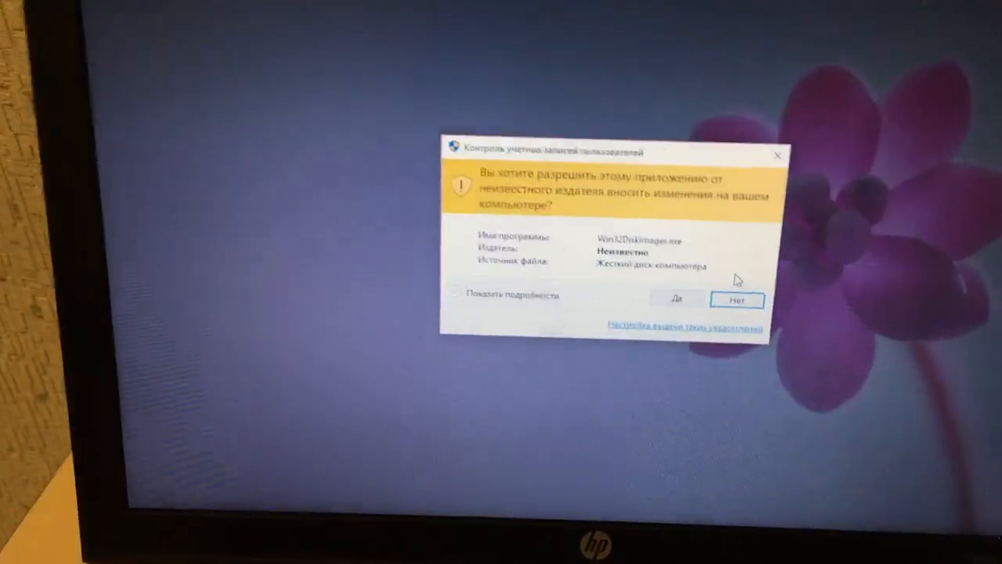
- Allow Win32 Disk Imager, then write the 4Gb G4 image to card F: and confirm overwriting
{"action": "left_click", "coordinate": [677, 299]}
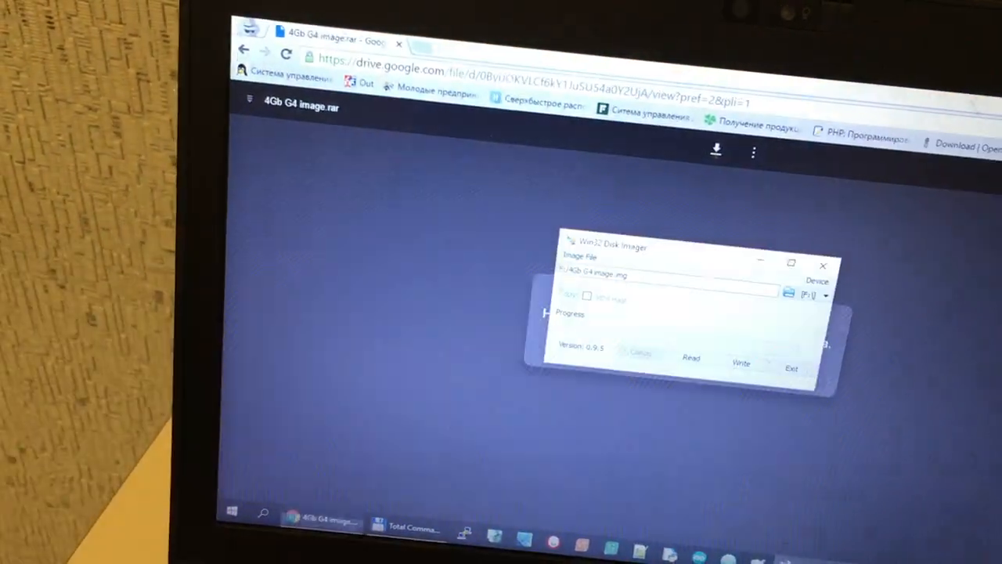
{"action": "left_click", "coordinate": [740, 363]}
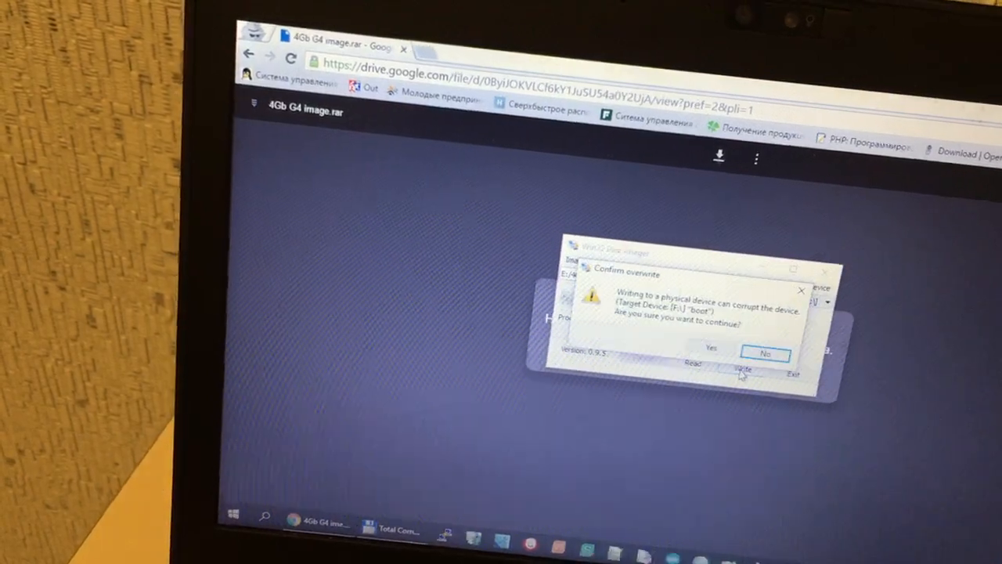
{"action": "left_click", "coordinate": [765, 354]}
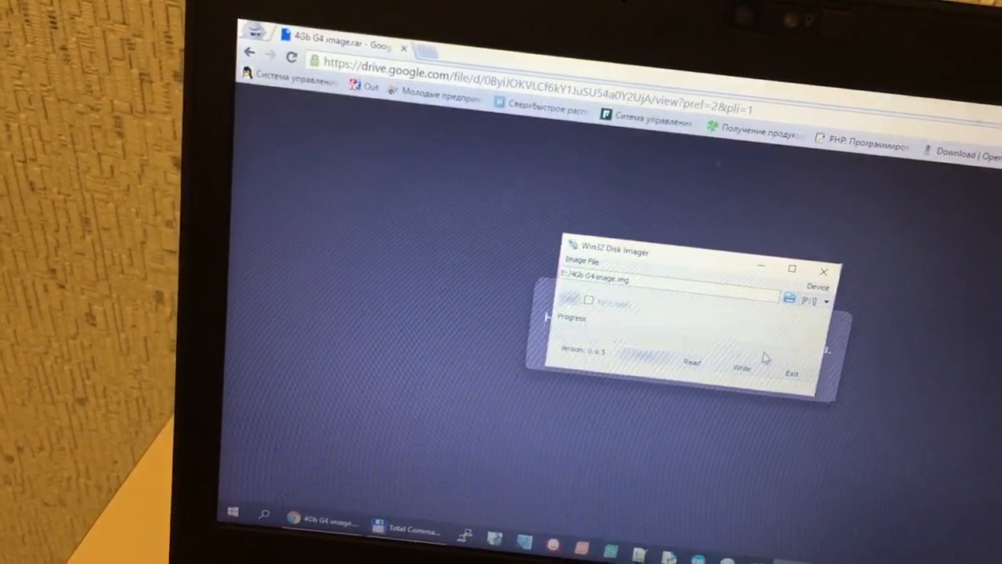
{"action": "left_click", "coordinate": [742, 368]}
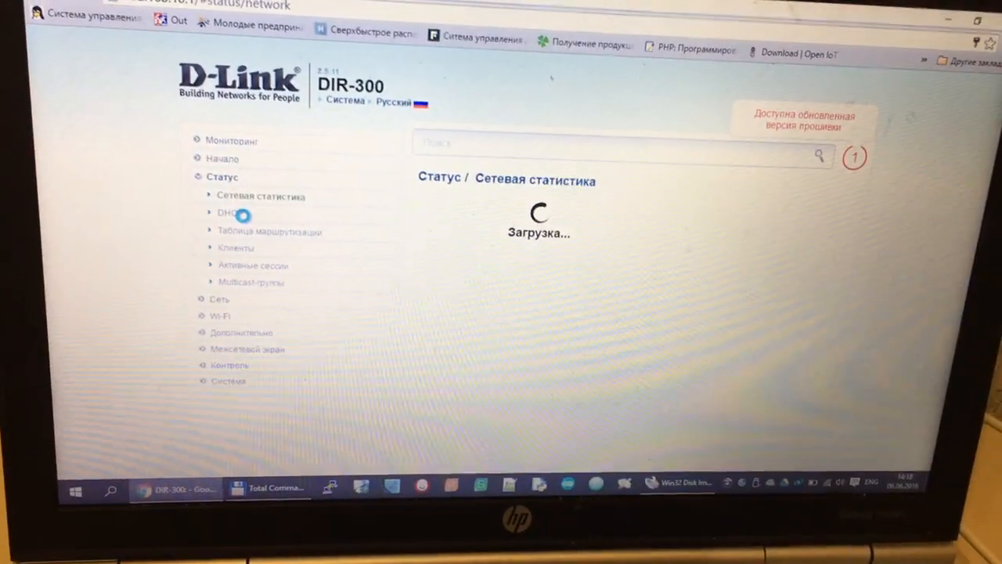
- Open the DHCP page under Статус in the DIR-300 admin interface
{"action": "left_click", "coordinate": [227, 213]}
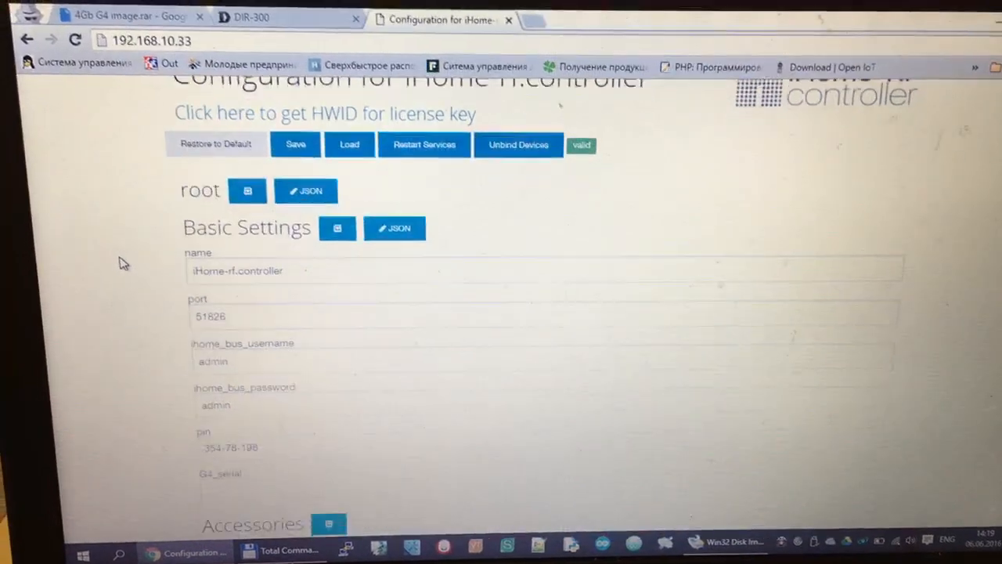
- Scroll through Basic Settings and allow EnvironmentSys.exe to run in the UAC prompt
{"action": "scroll", "scroll_direction": "down", "scroll_amount": 3}
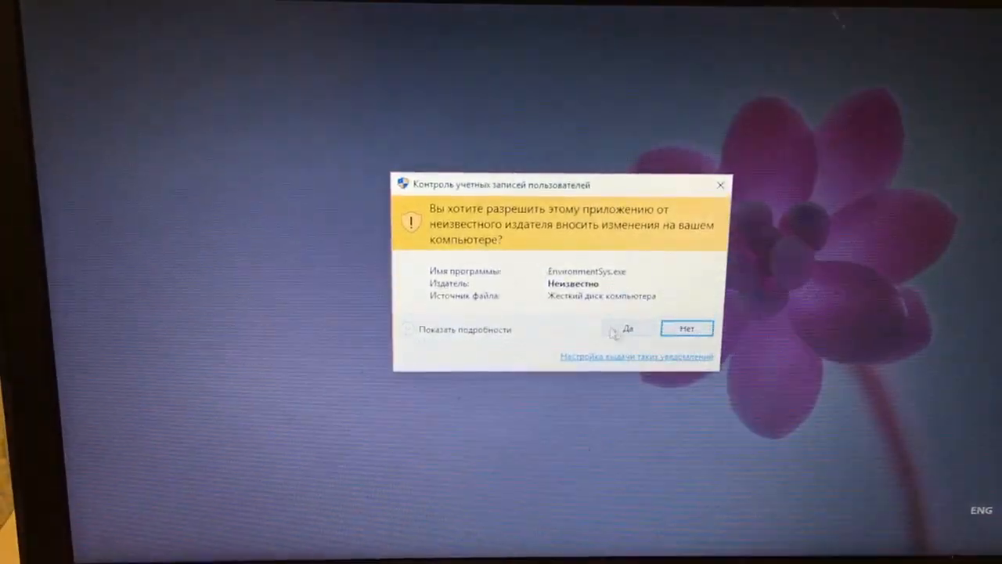
{"action": "left_click", "coordinate": [626, 328]}
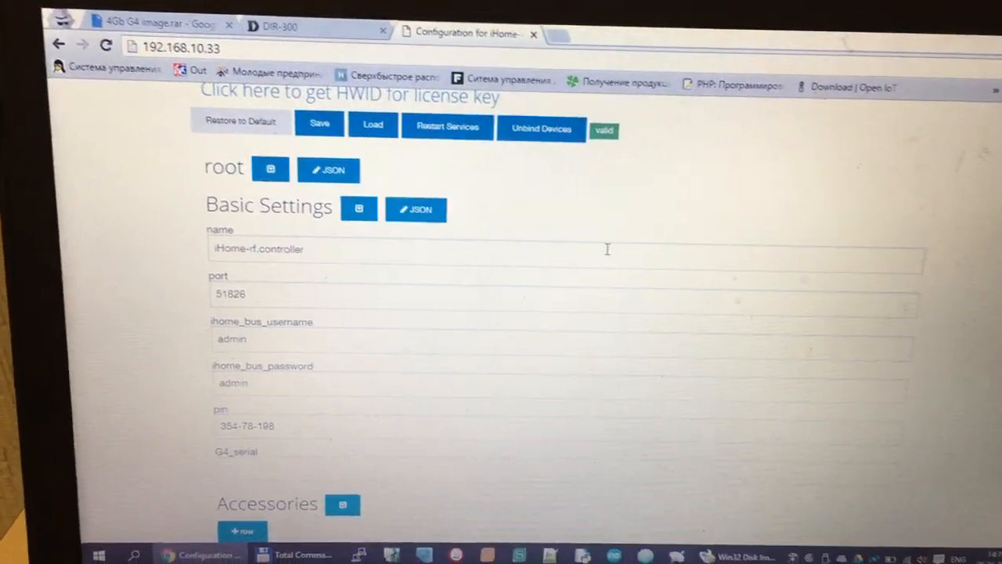
{"action": "left_click", "coordinate": [469, 525]}
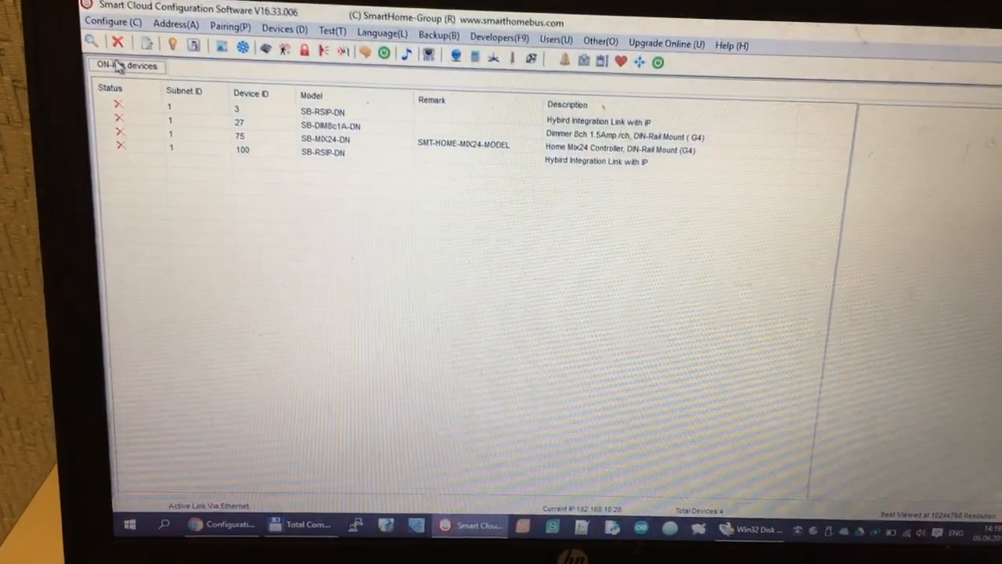
- Rescan online devices and select the SB-MIX24-DN controller with device ID 75
{"action": "left_click", "coordinate": [92, 42]}
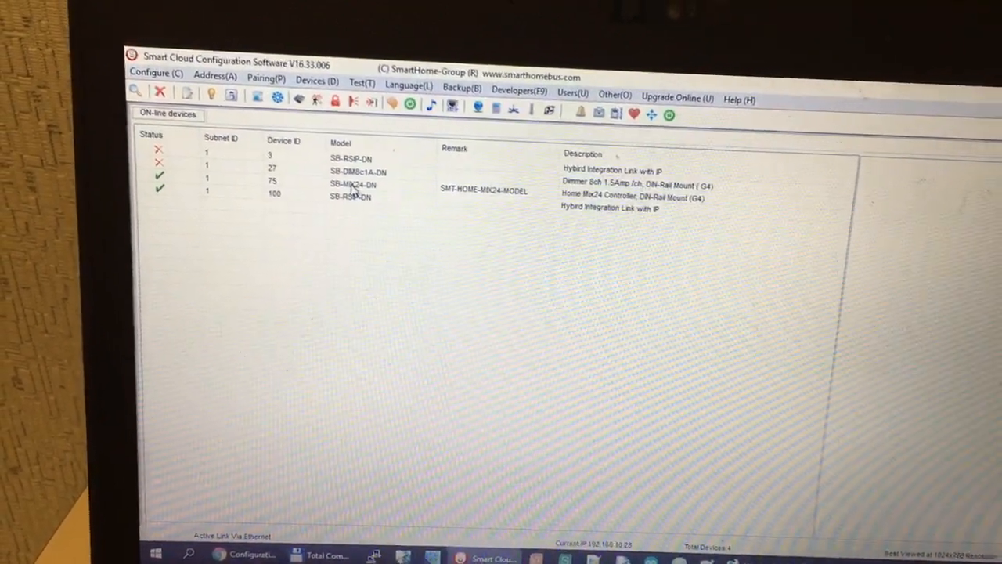
{"action": "left_click", "coordinate": [350, 196]}
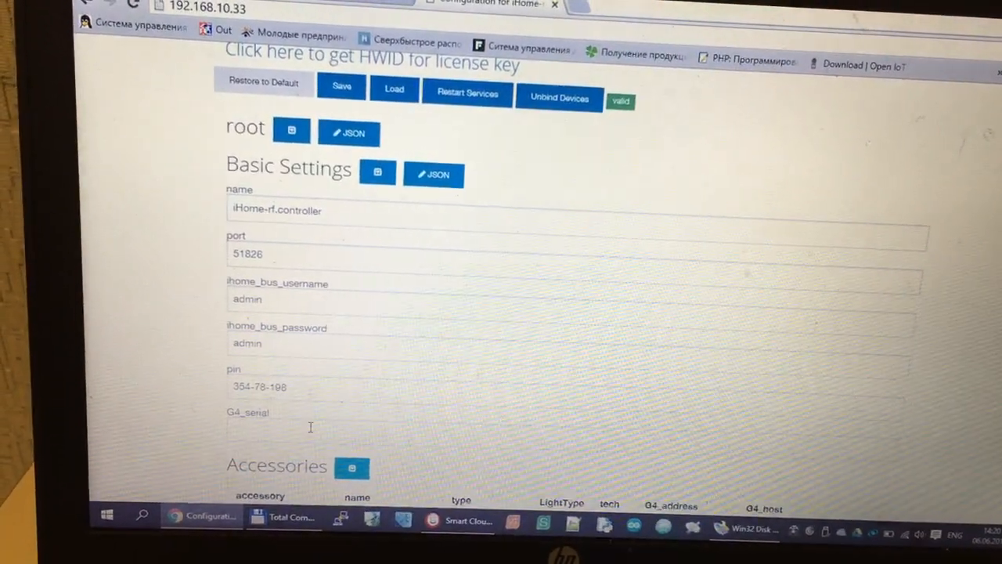
- Add dimmer accessory 'anynamedimmer' at G4 address 1/75/2, then start a second accessory row
{"action": "scroll", "scroll_direction": "down", "scroll_amount": 3}
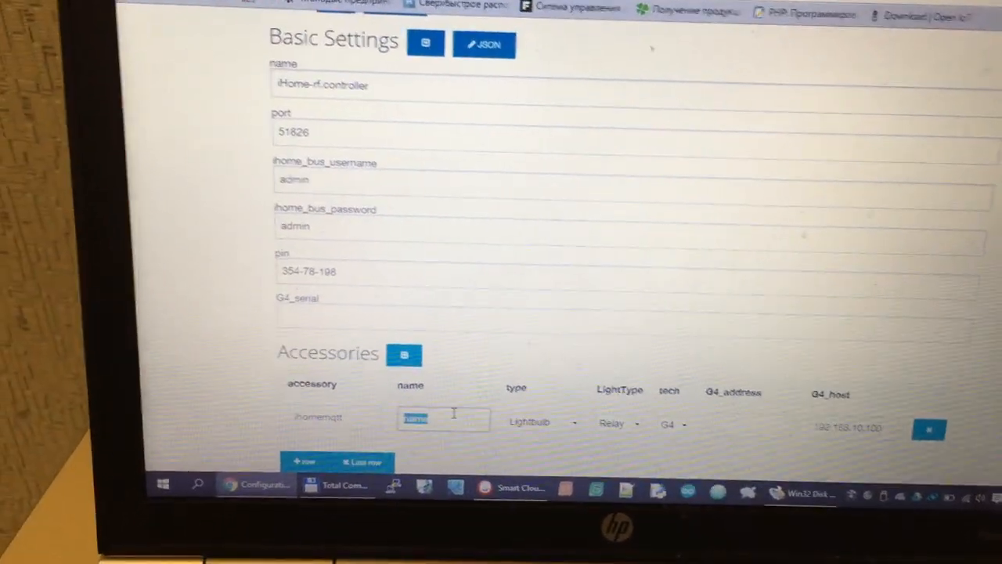
{"action": "type", "text": "anynam"}
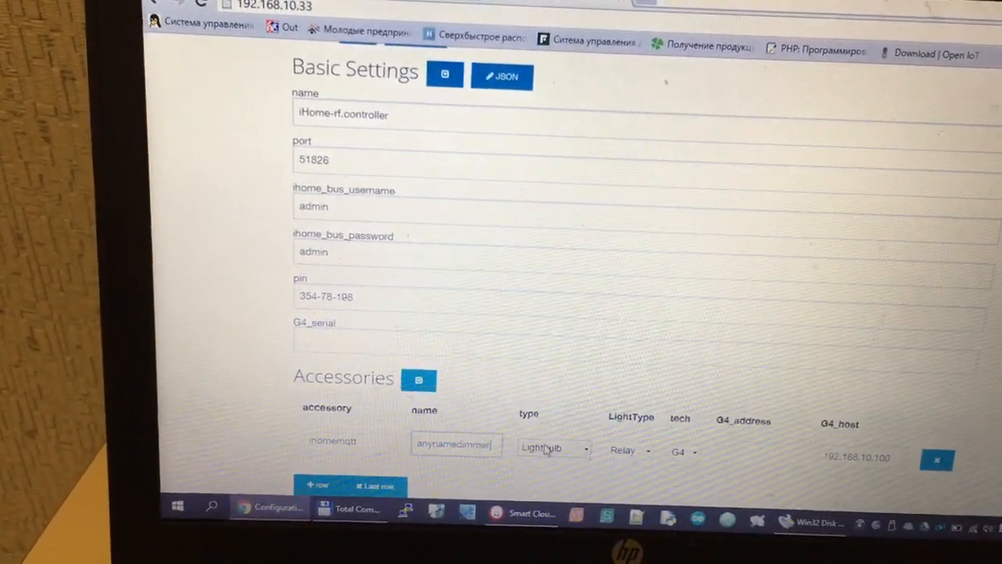
{"action": "left_click", "coordinate": [552, 449]}
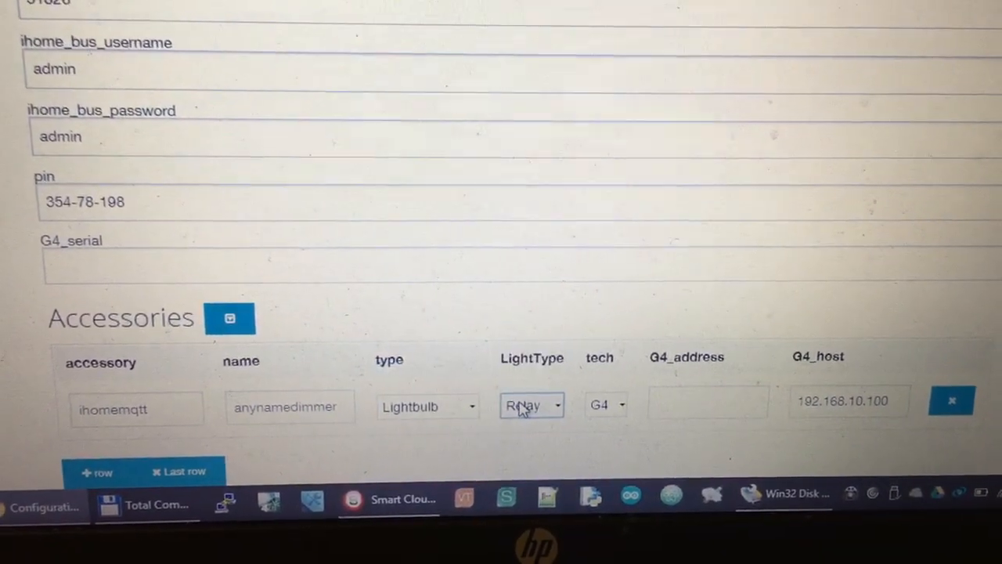
{"action": "left_click", "coordinate": [531, 405]}
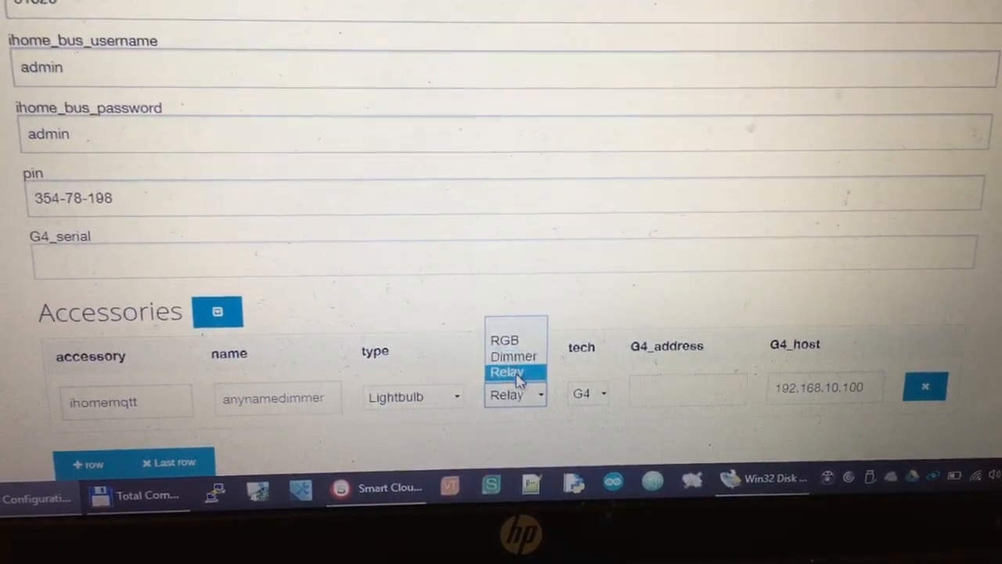
{"action": "left_click", "coordinate": [514, 356]}
{"action": "type", "text": "1/"}
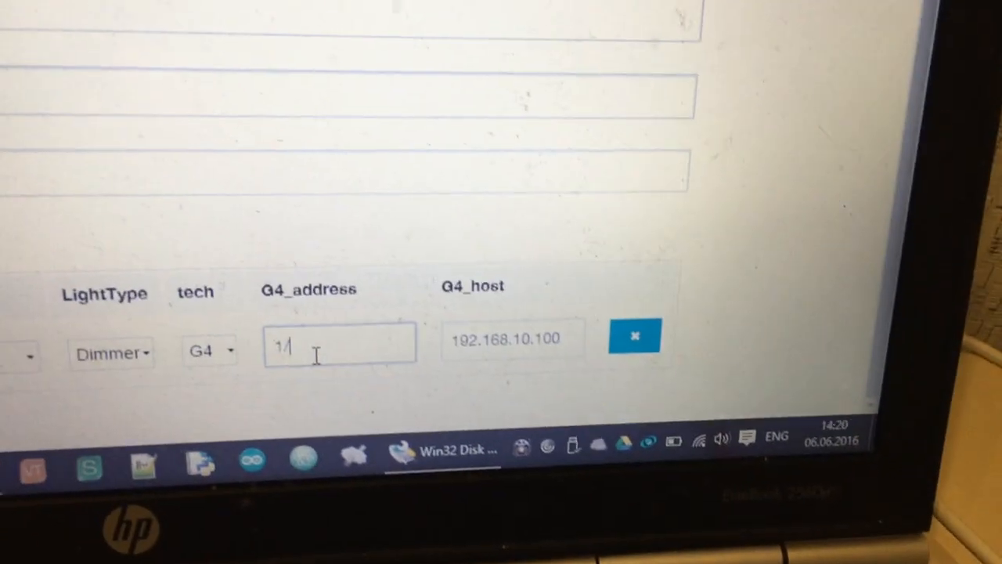
{"action": "type", "text": "75/2"}
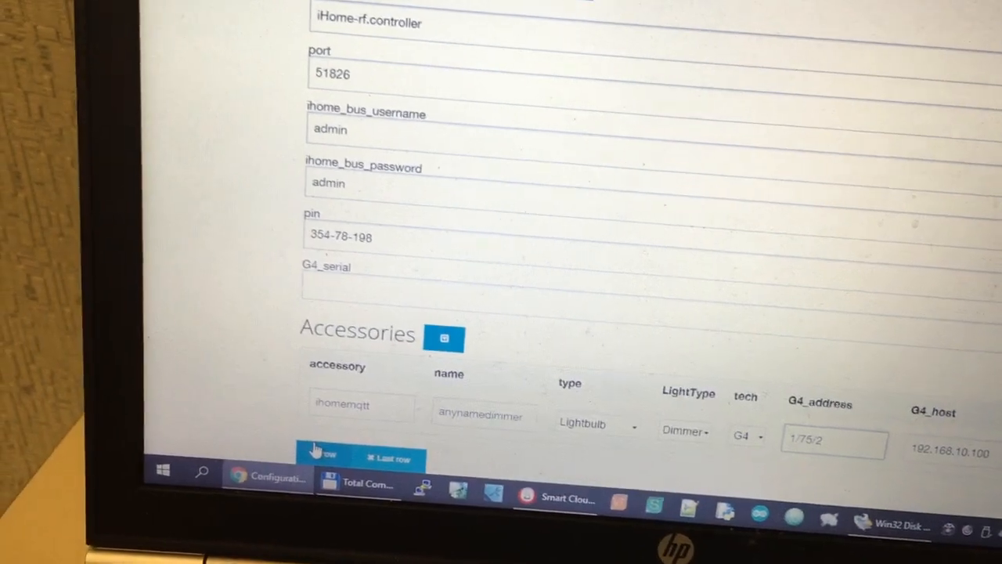
{"action": "left_click", "coordinate": [321, 453]}
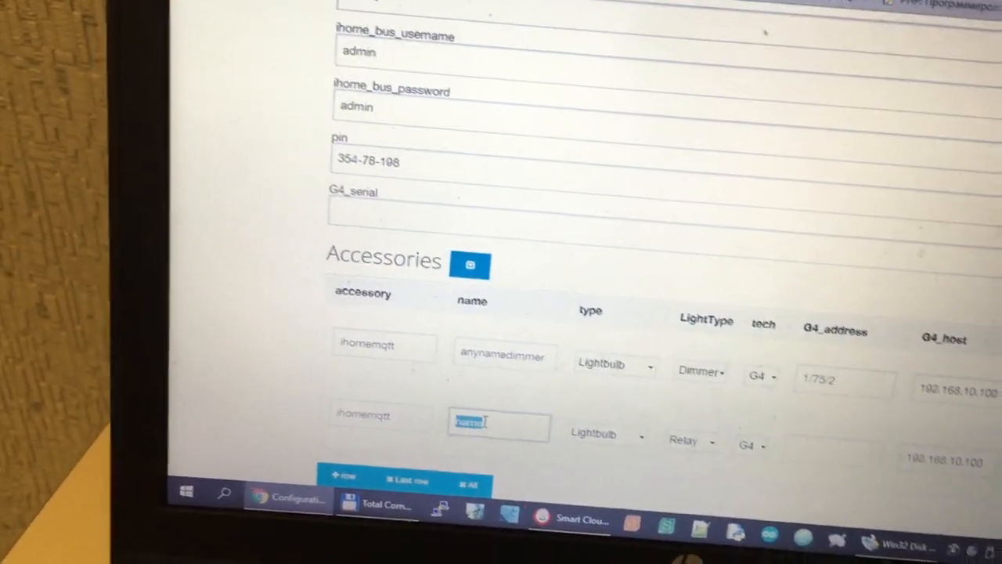
{"action": "type", "text": "5ch"}
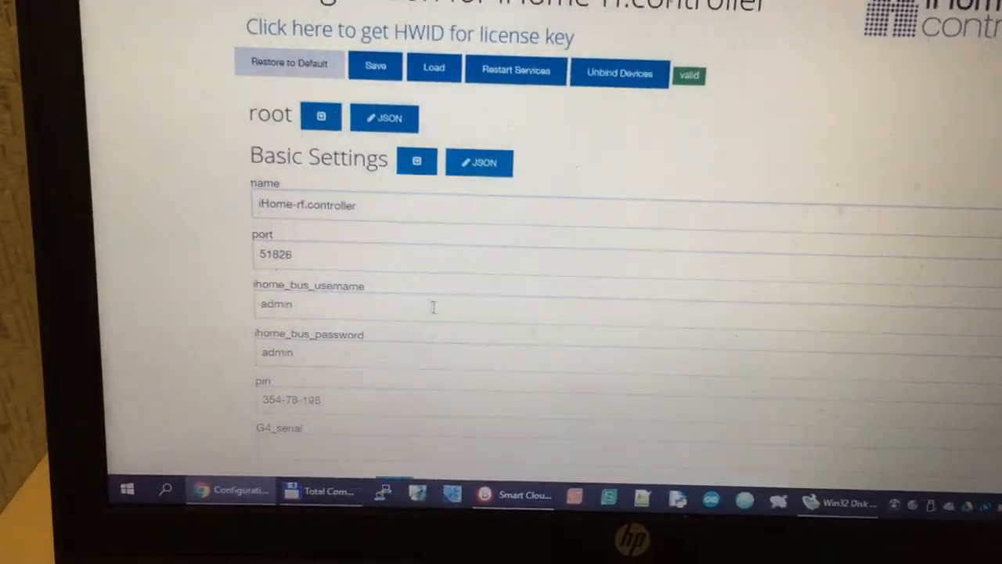
- Save the controller configuration and restart its services, acknowledging both alerts
{"action": "triple_click", "coordinate": [307, 206]}
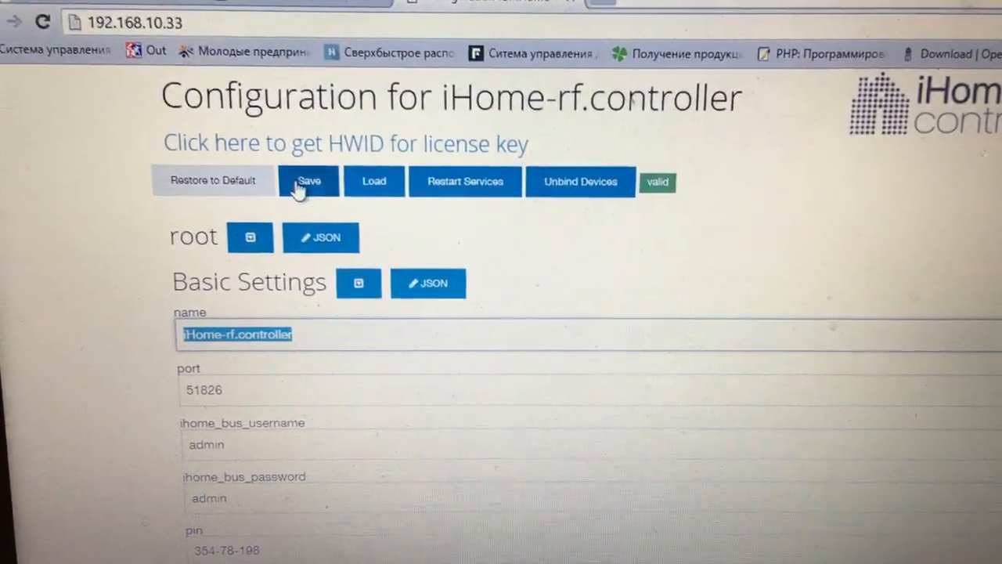
{"action": "left_click", "coordinate": [308, 181]}
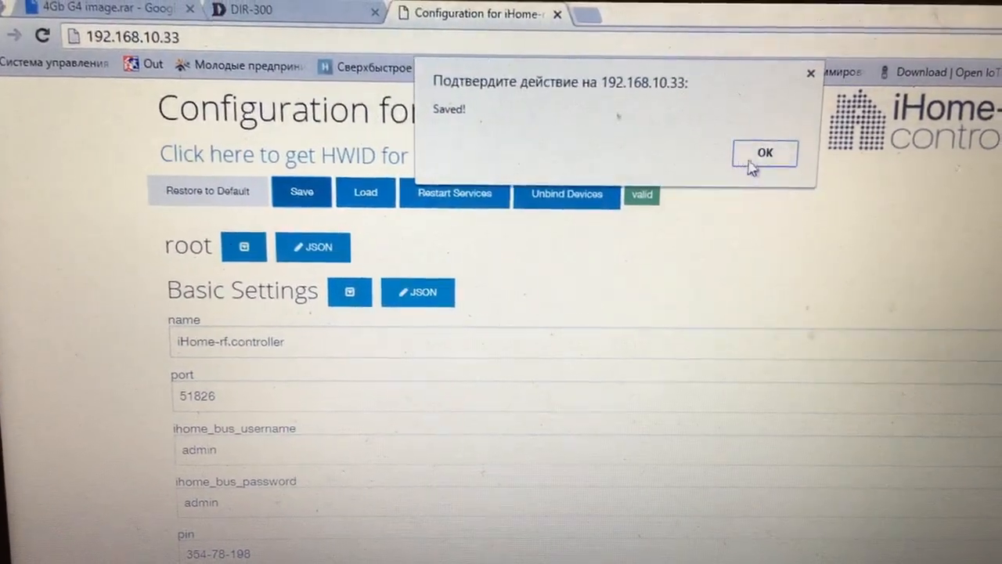
{"action": "left_click", "coordinate": [764, 153]}
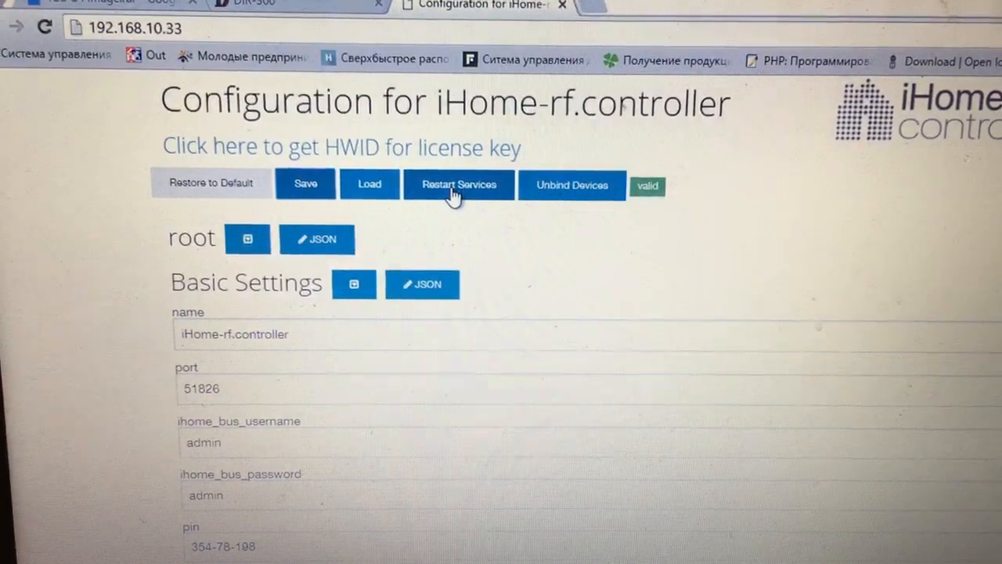
{"action": "left_click", "coordinate": [459, 185]}
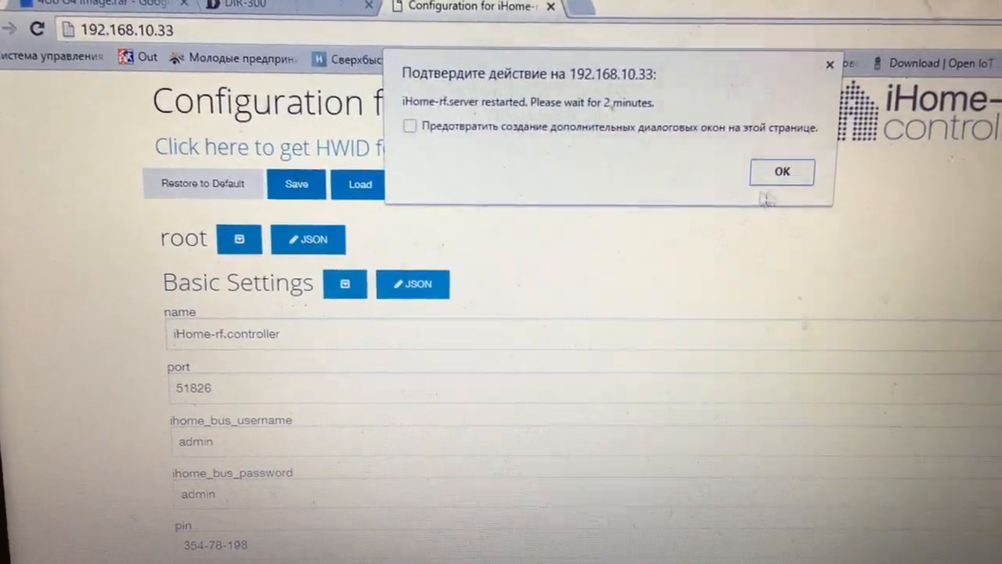
{"action": "left_click", "coordinate": [781, 171]}
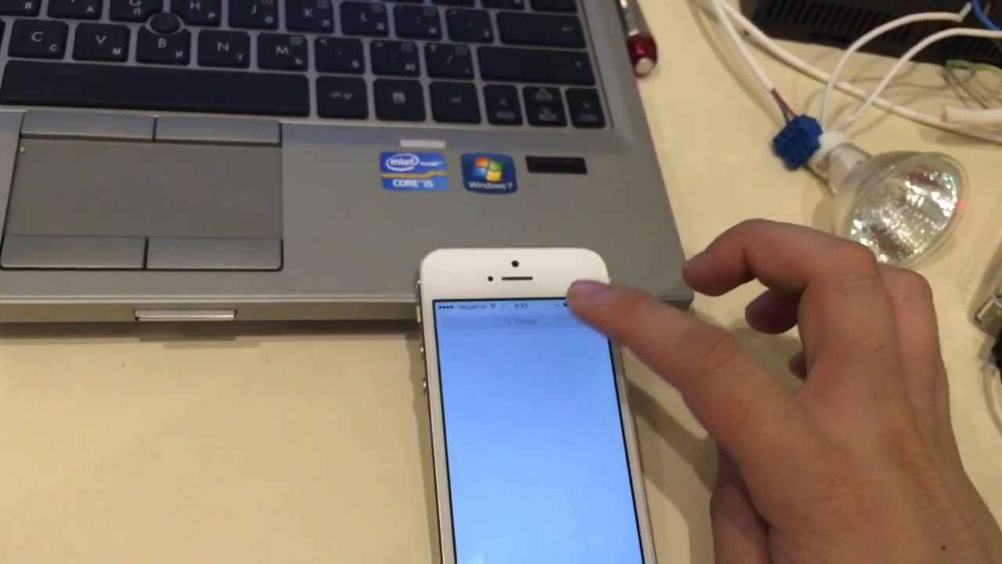
- Search the App Store for 'homekit' and scroll through the results
{"action": "left_click", "coordinate": [524, 321]}
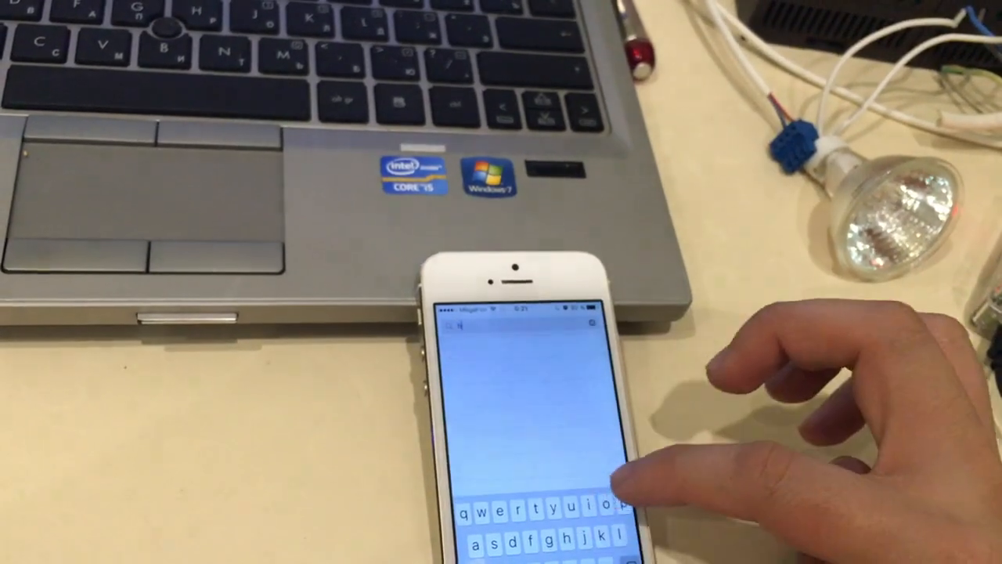
{"action": "type", "text": "homekit"}
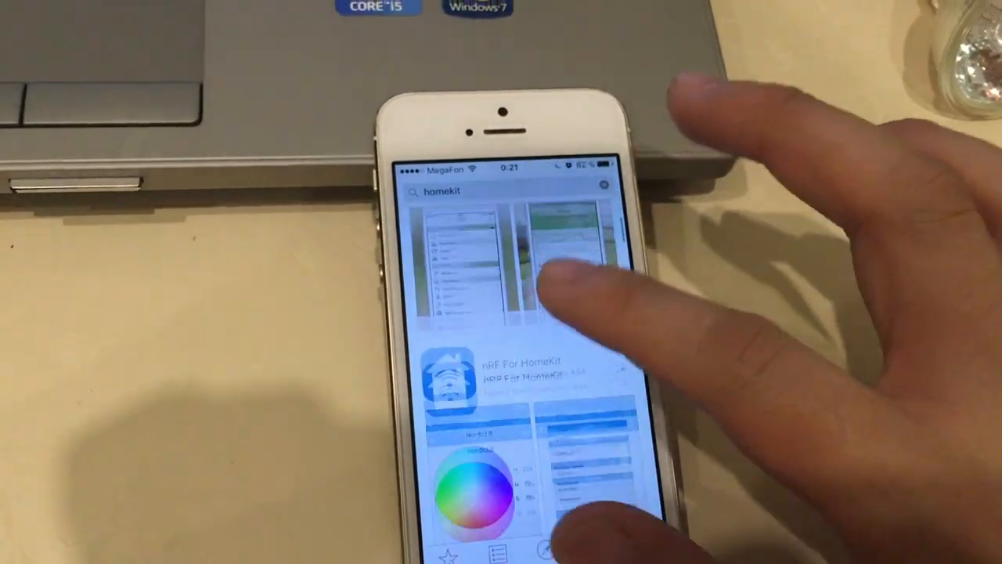
{"action": "scroll", "scroll_direction": "down", "scroll_amount": 3}
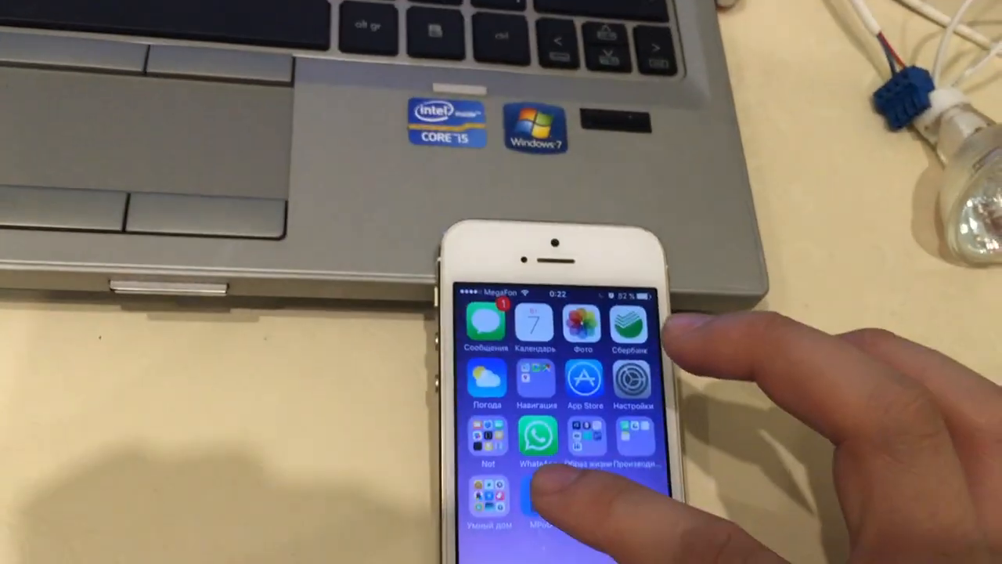
- In Eve, add iHome-rf.controller as an accessory, accepting the uncertified accessory warning
{"action": "left_click", "coordinate": [489, 501]}
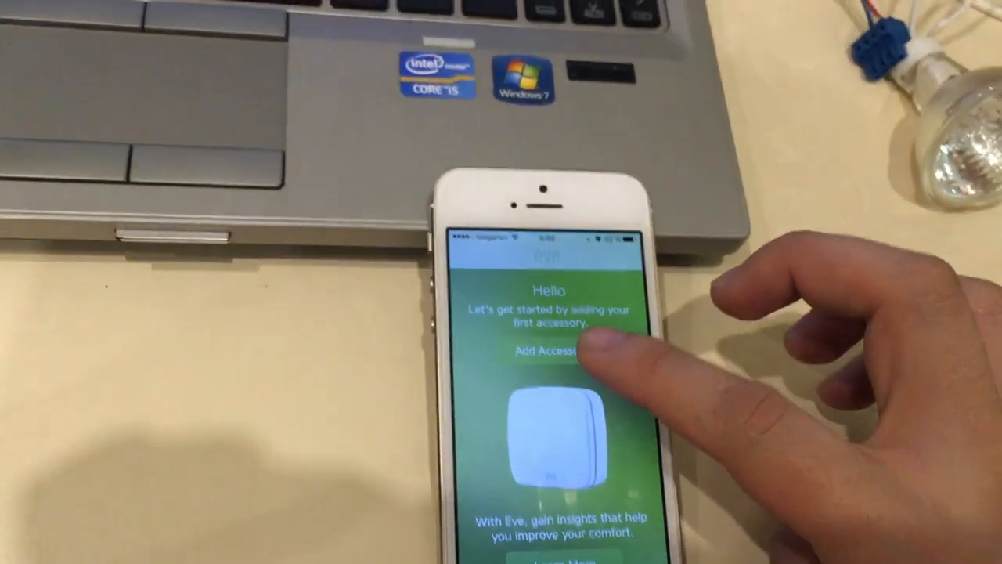
{"action": "left_click", "coordinate": [551, 351]}
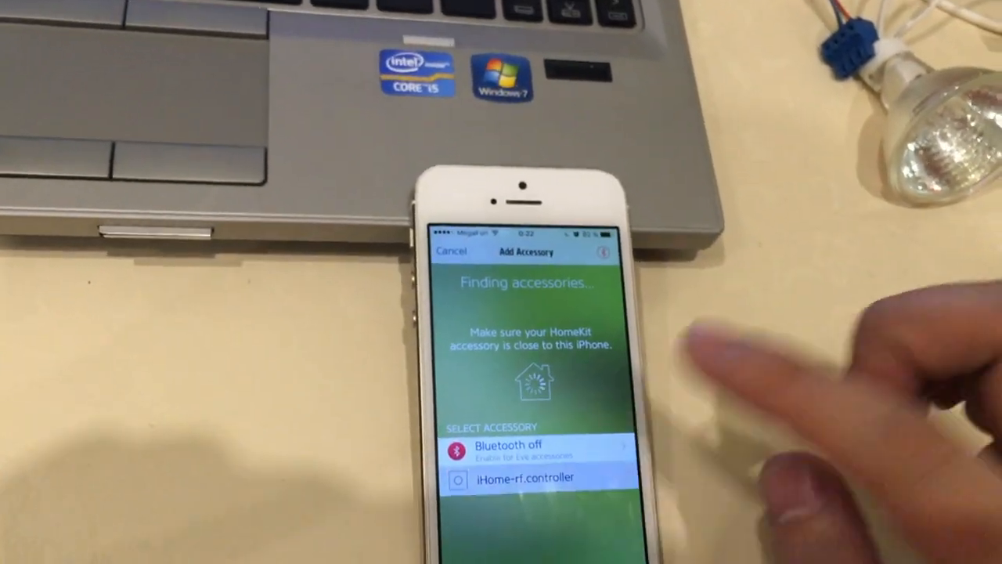
{"action": "left_click", "coordinate": [527, 479]}
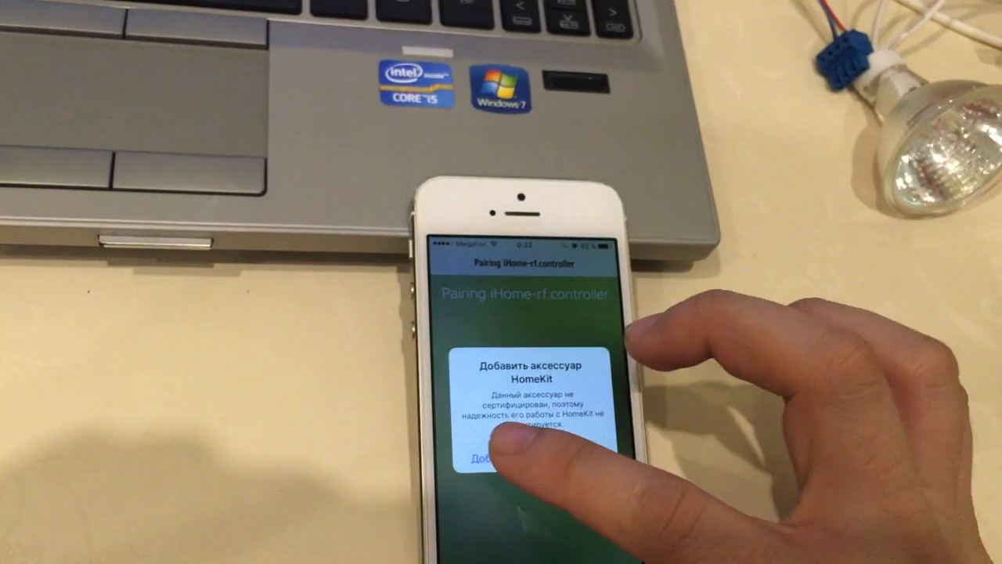
{"action": "left_click", "coordinate": [486, 457]}
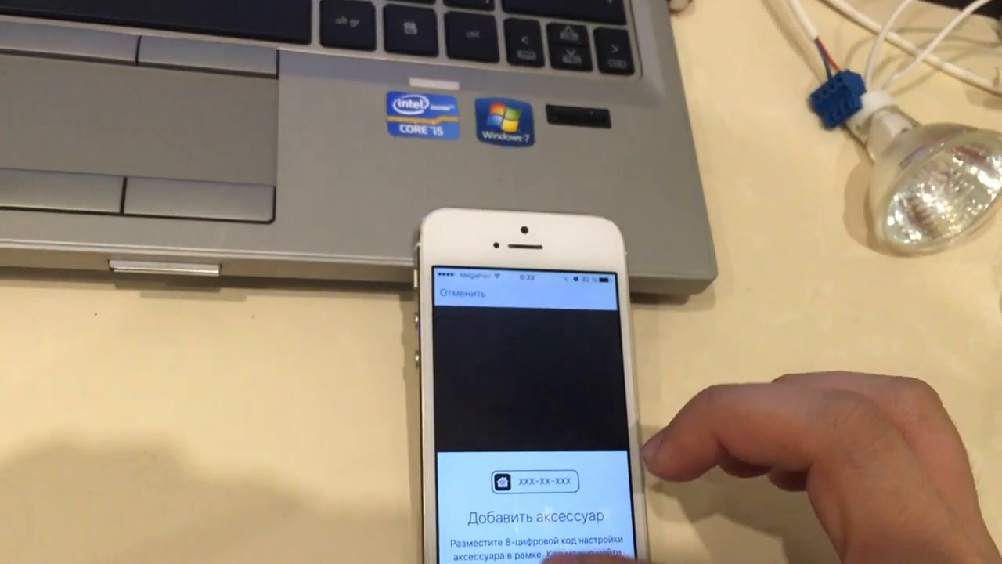